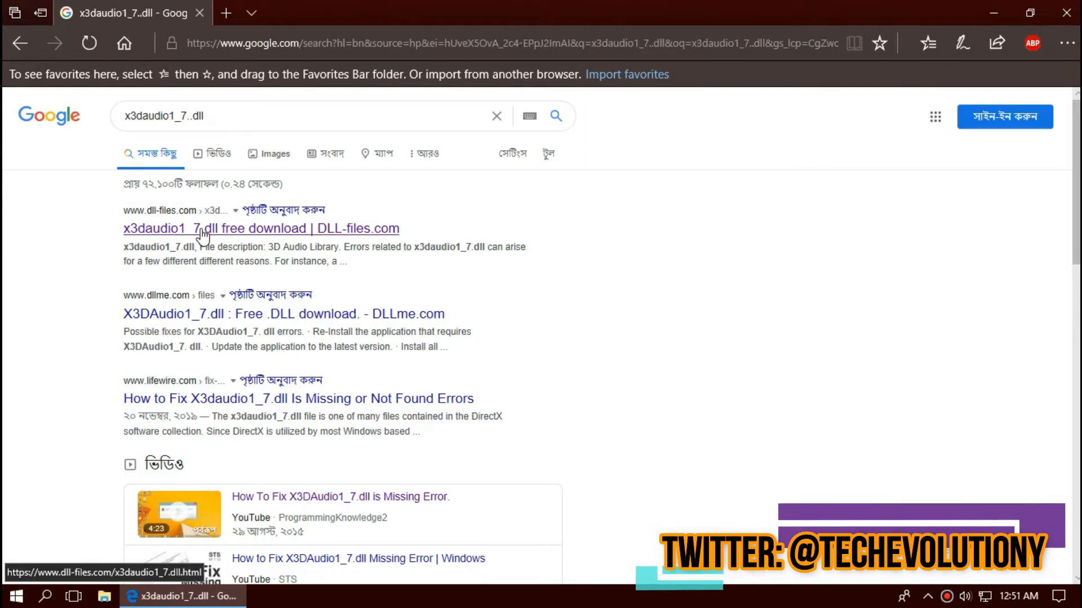
# Open the 'x3daudio1_7.dll free download | DLL-files.com' Google result
pyautogui.click(261, 228)
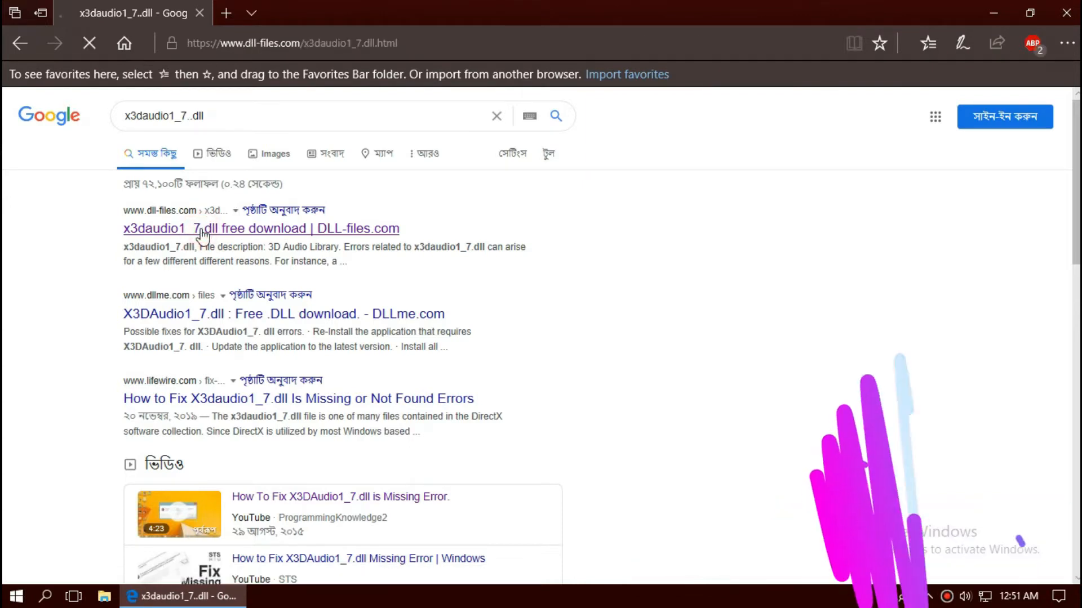